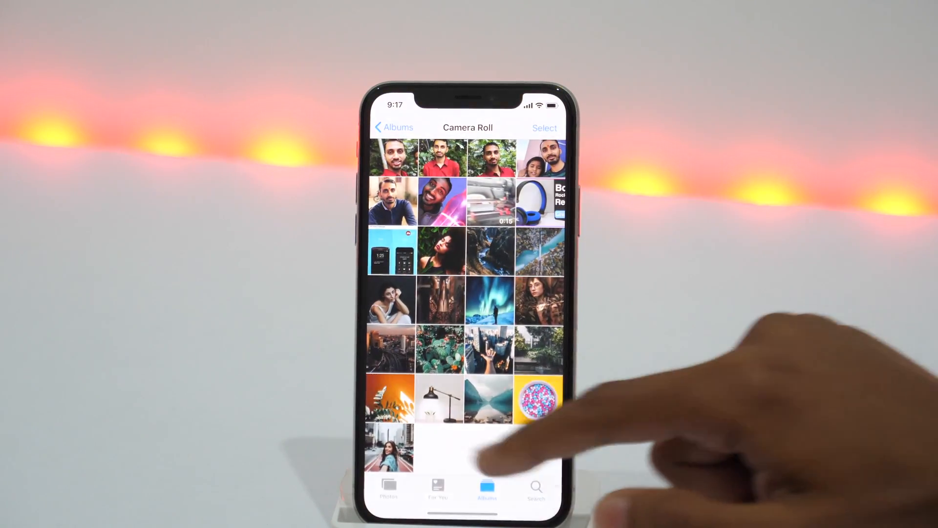
Step: Choose six photos in the iOS Photos Camera Roll and send them to the trash
left_click(390, 449)
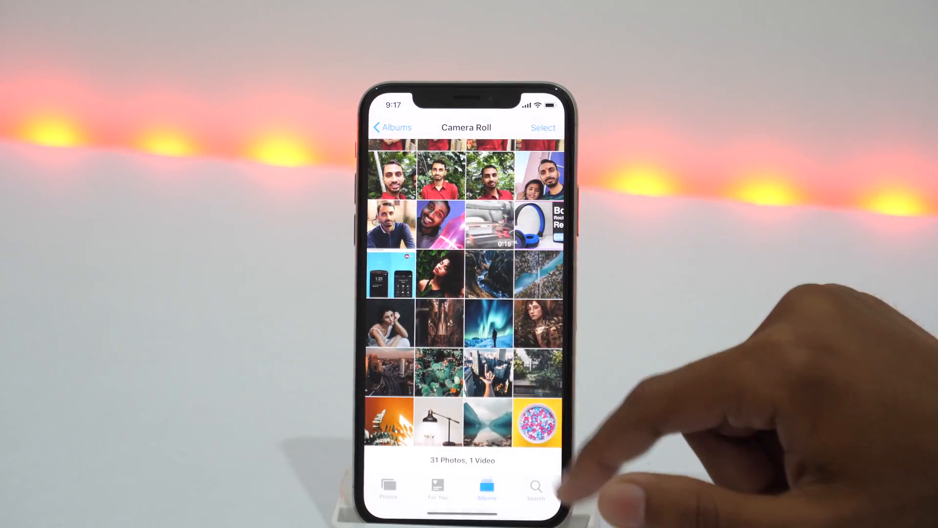
left_click(537, 423)
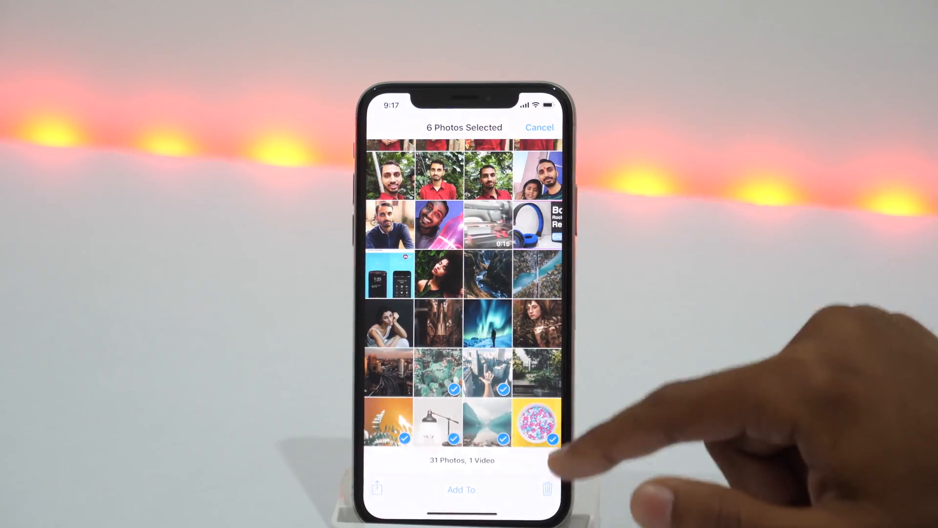
left_click(547, 489)
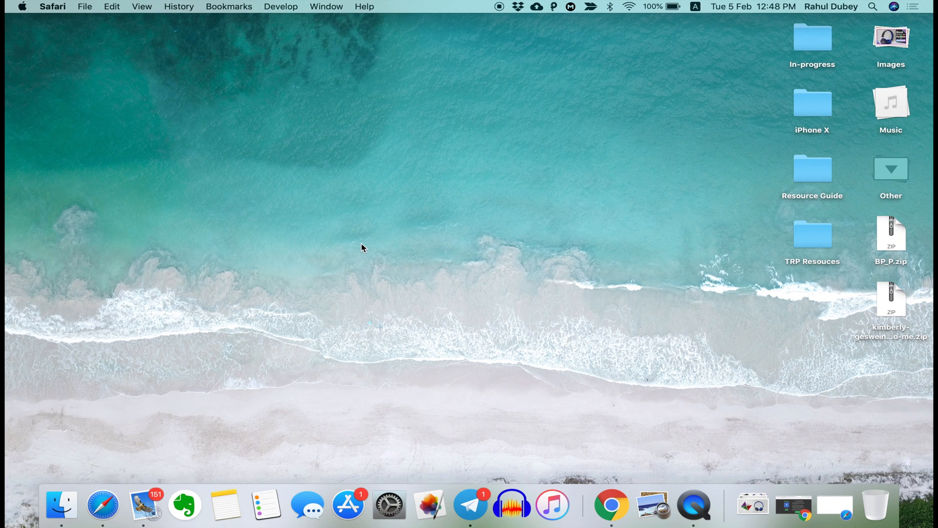
mouse_move(102, 505)
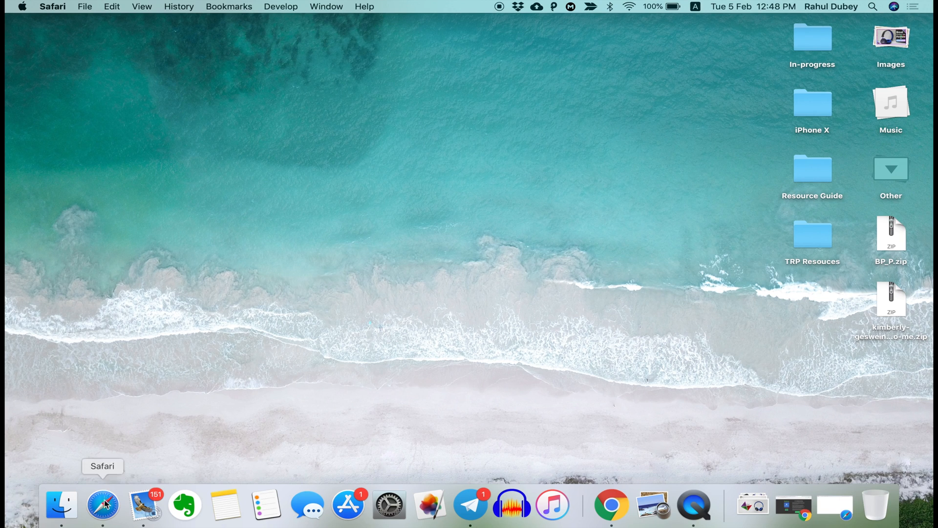
Step: Go to icloud.com and sign in with the saved autofill password
type("icloud.com")
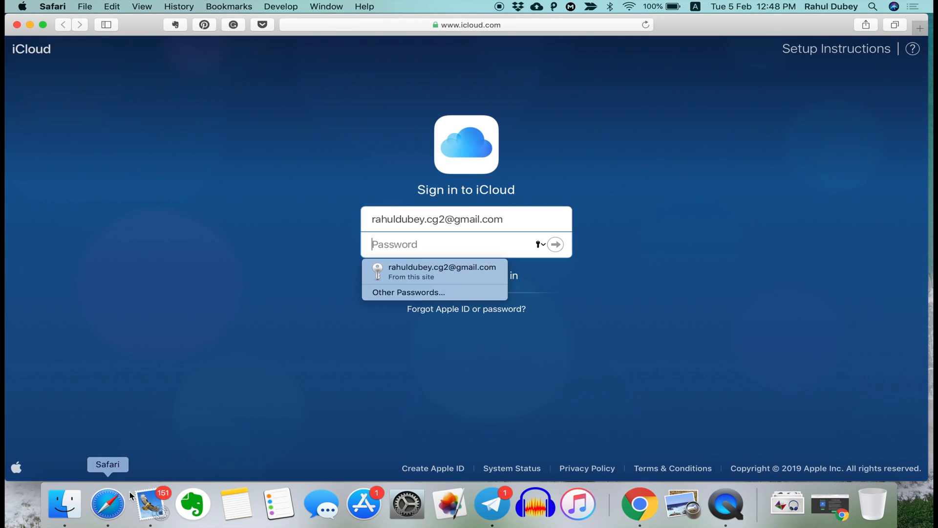
left_click(442, 271)
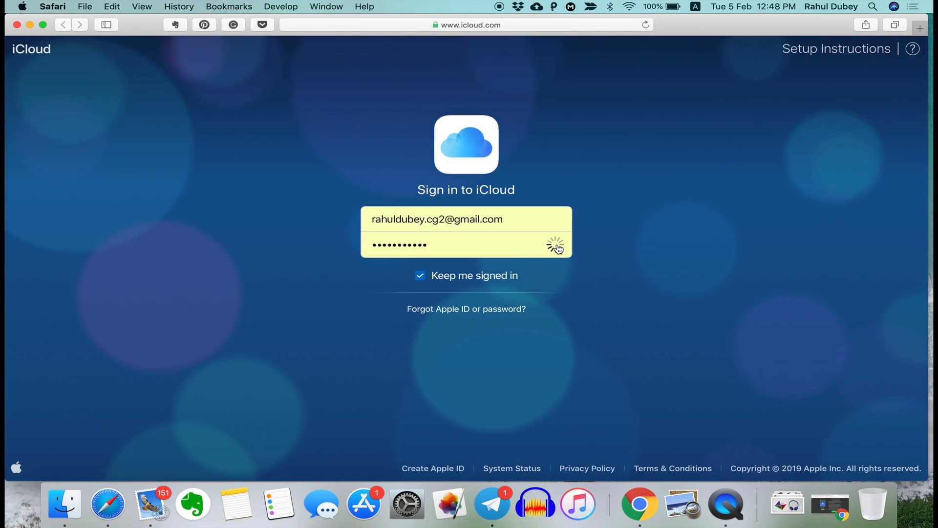
left_click(555, 244)
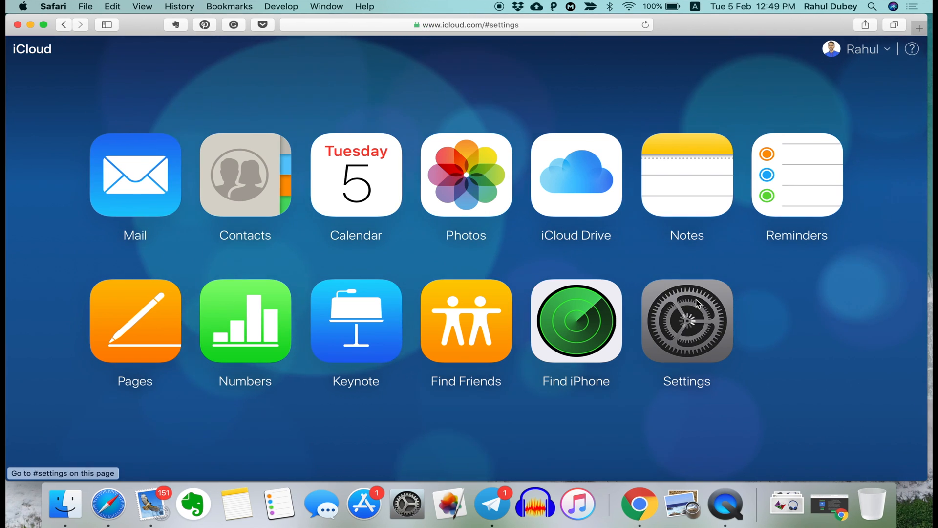
Step: Open iCloud account Settings and scroll down to the Advanced restore options
left_click(686, 320)
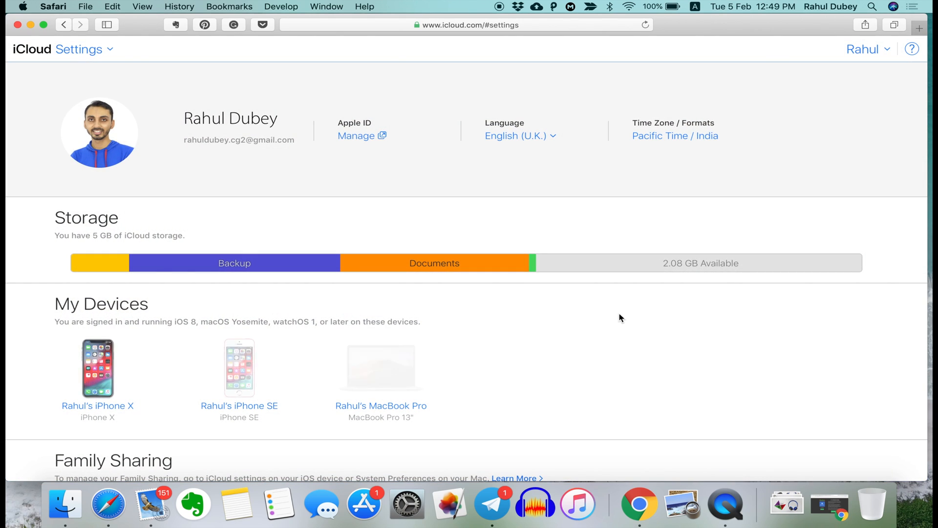
scroll("down", 3)
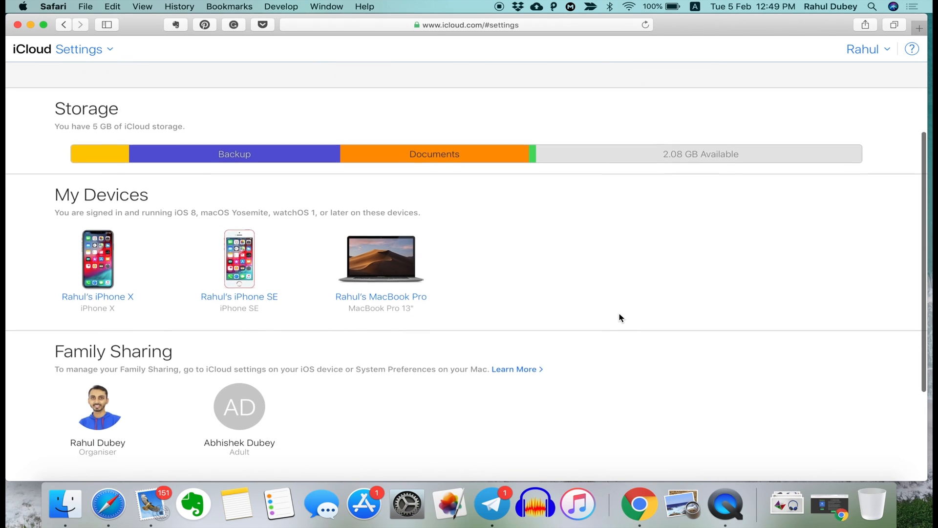
scroll("down", 3)
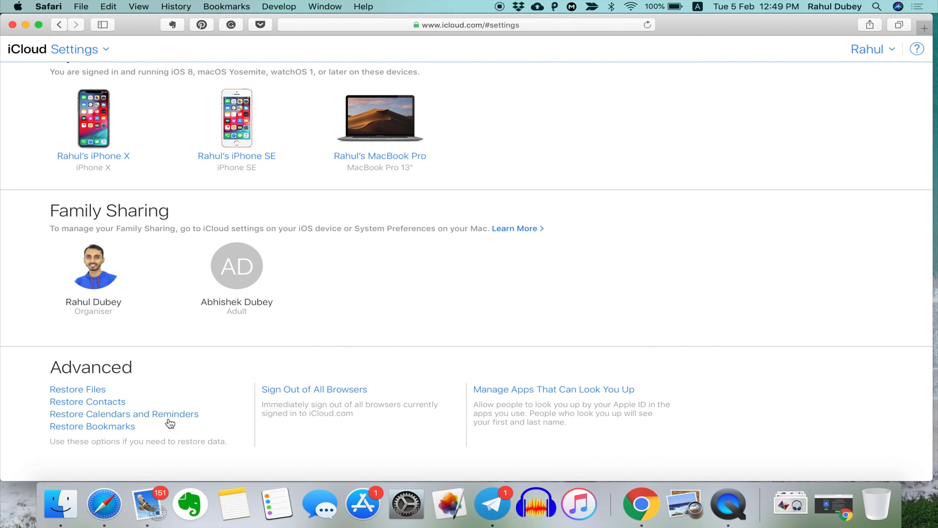
mouse_move(139, 437)
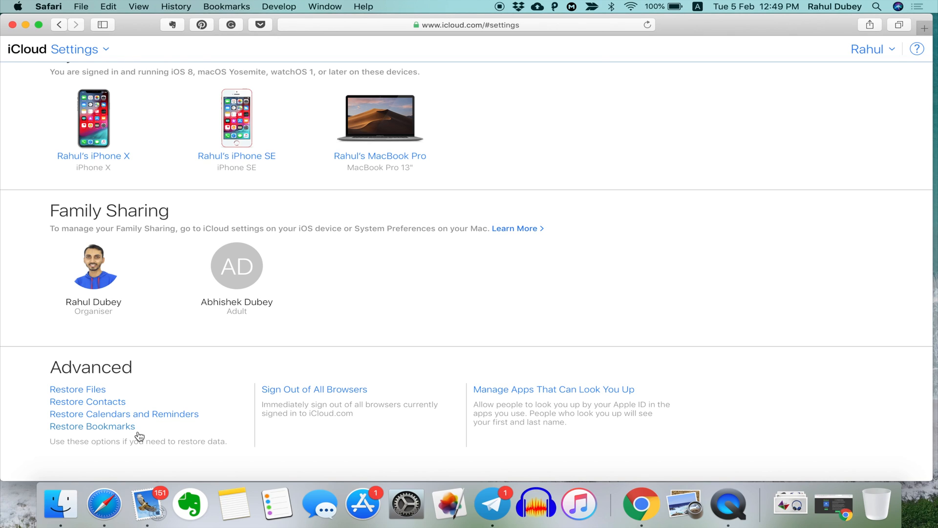
mouse_move(135, 430)
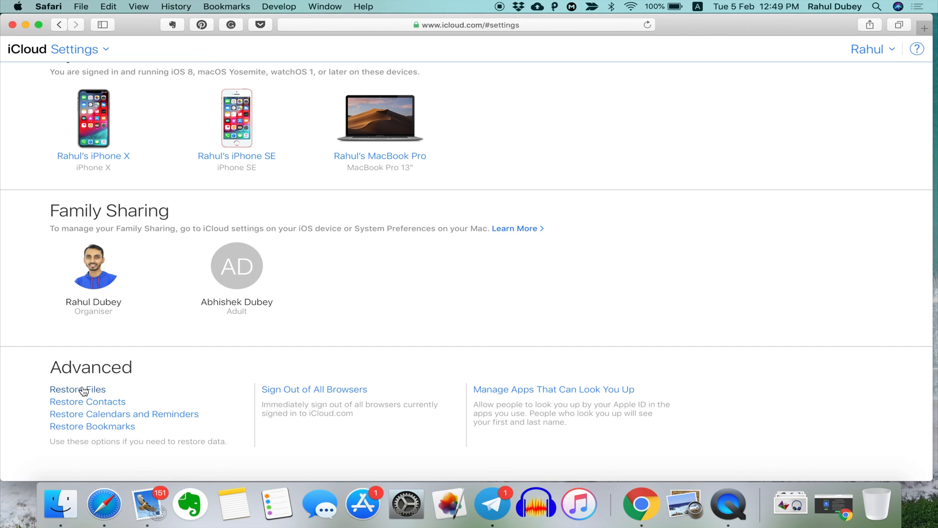
Step: In Restore Files, restore the 494 KB Numbers export, Untitled.key and Untitled.pxd
left_click(77, 389)
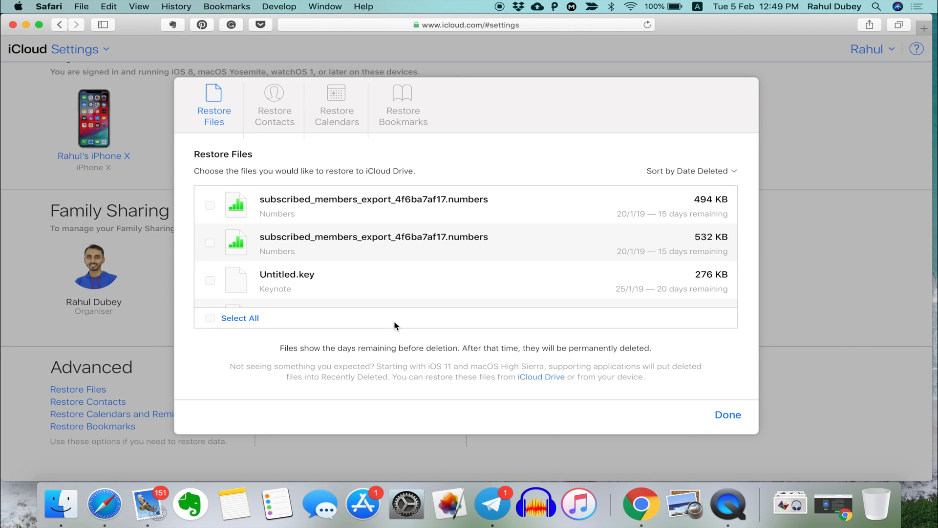
left_click(210, 205)
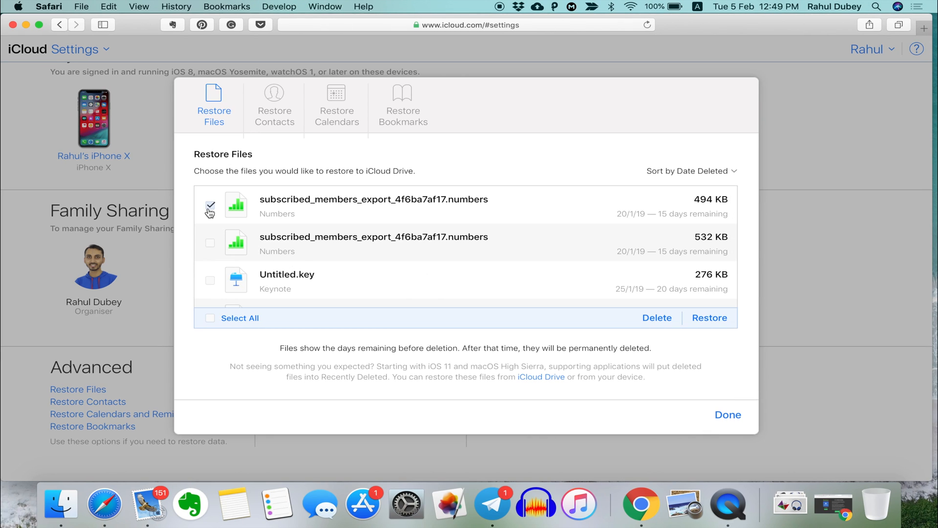
scroll("down", 3)
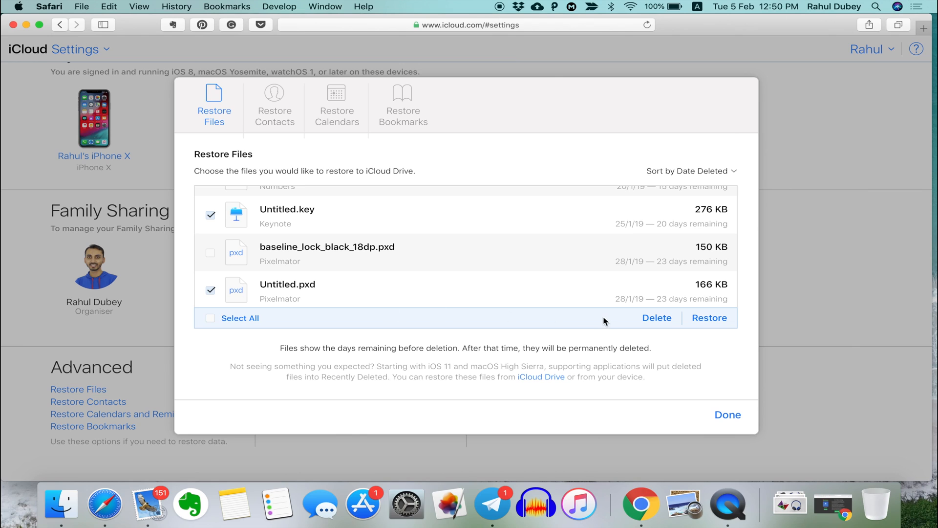
left_click(710, 317)
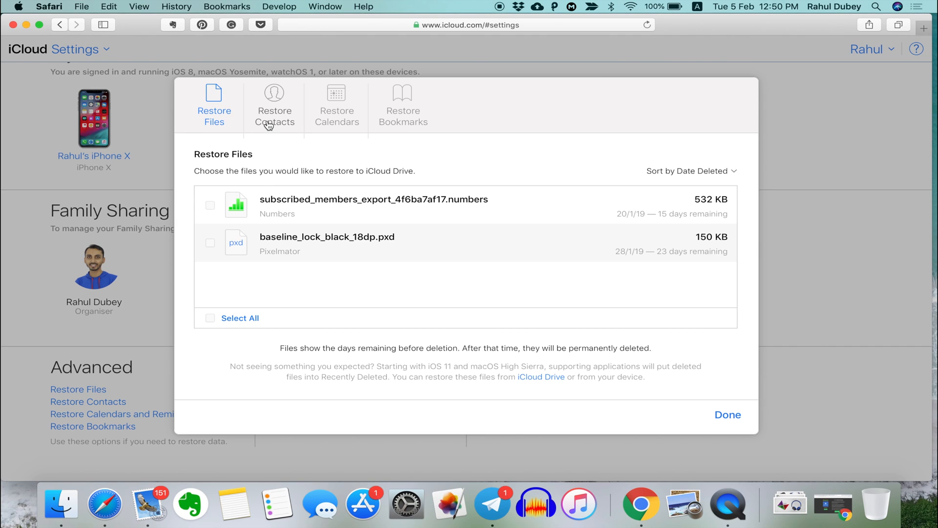
Step: Restore contacts from an archived version, confirming replacement of current contacts
left_click(275, 108)
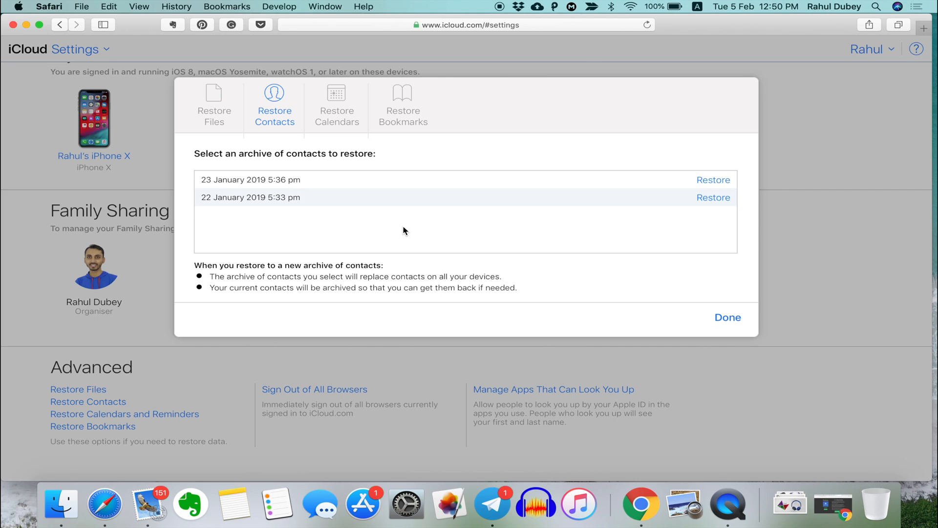
mouse_move(633, 193)
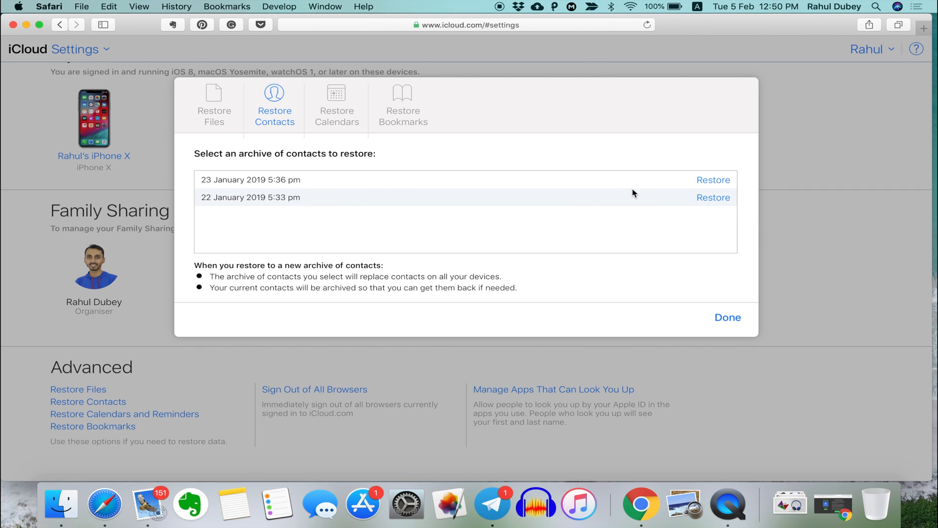
left_click(713, 180)
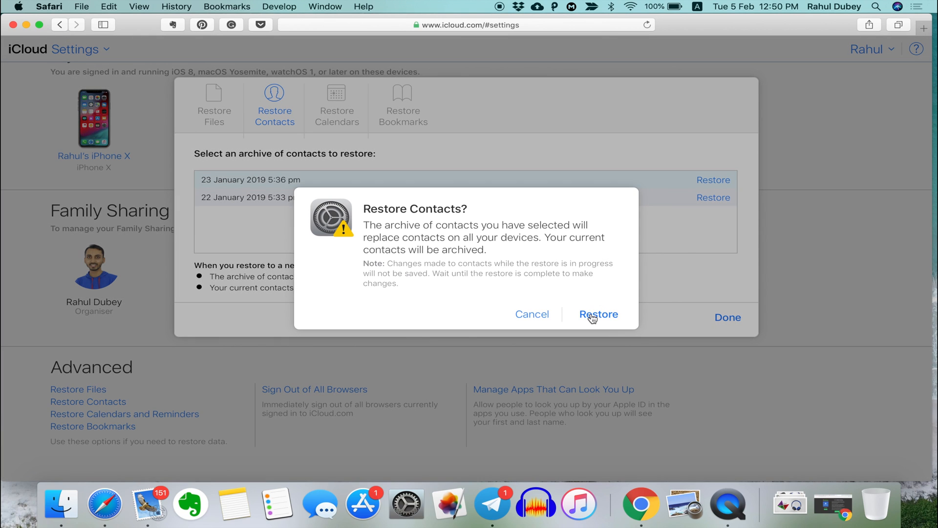
left_click(599, 314)
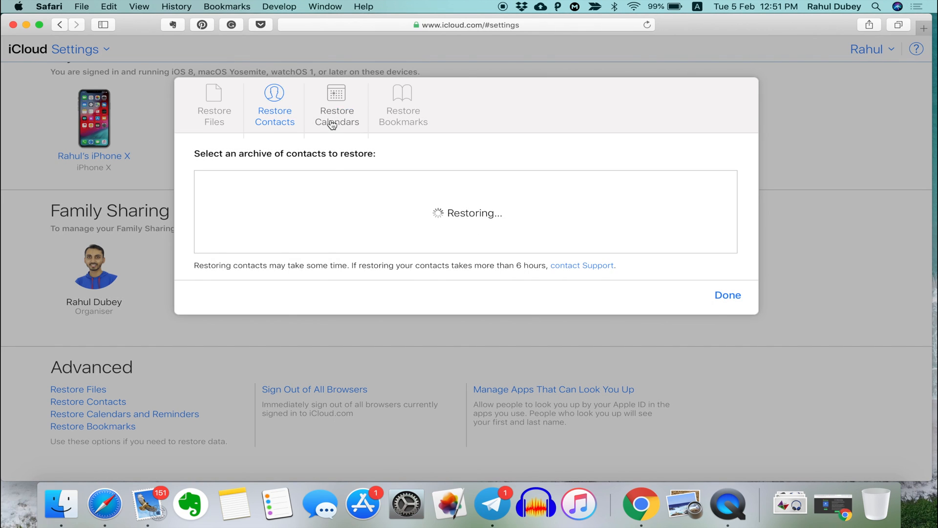
Step: Browse the calendar and bookmark archives, then close the restore window
left_click(336, 106)
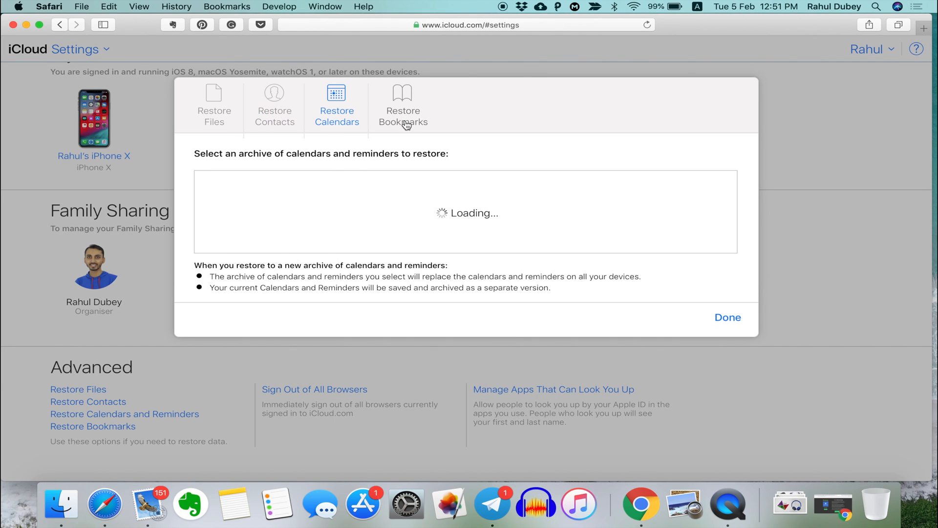
left_click(403, 104)
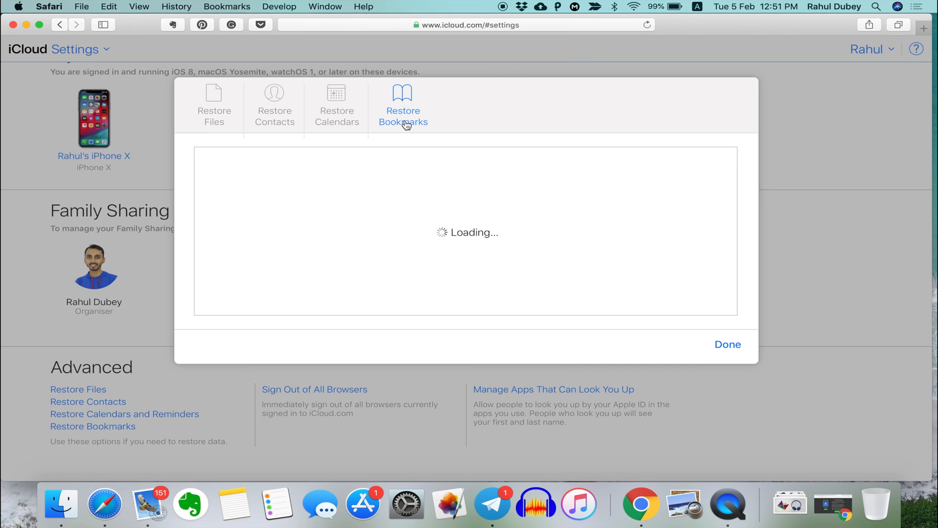
left_click(727, 344)
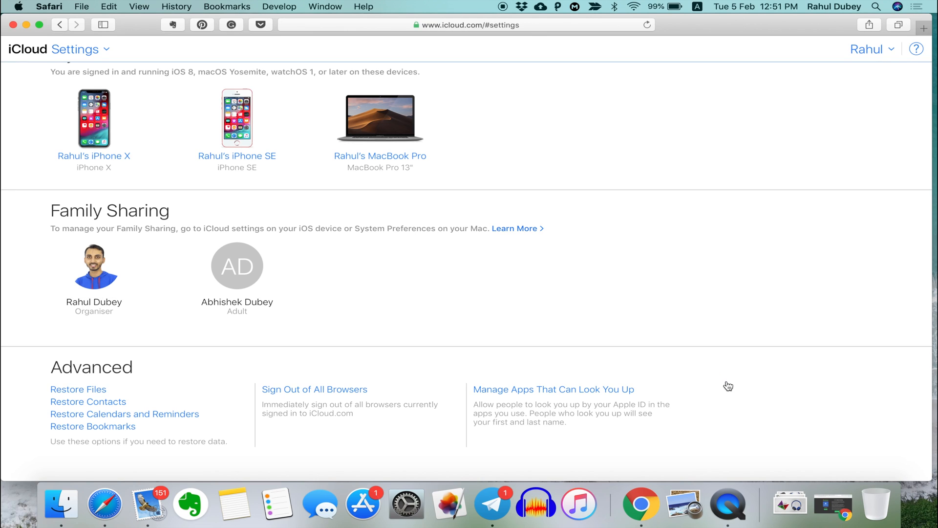
mouse_move(501, 326)
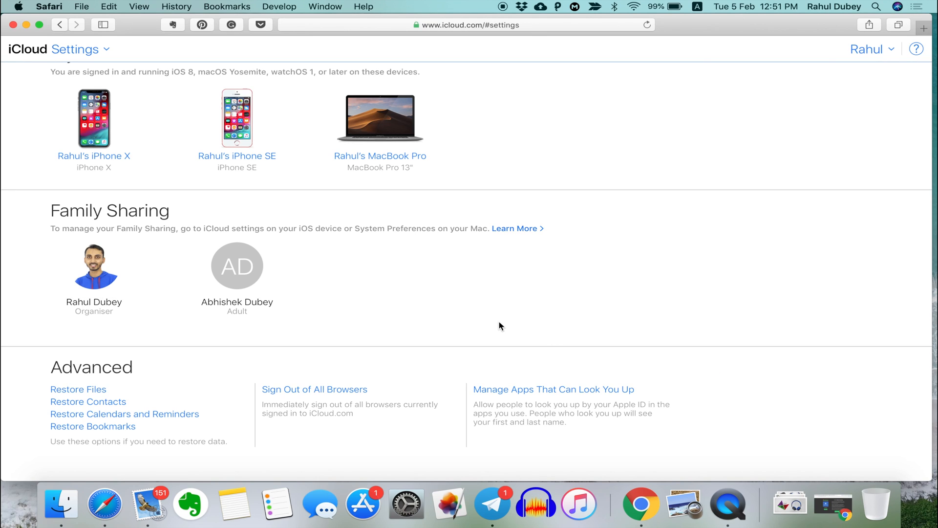
mouse_move(128, 400)
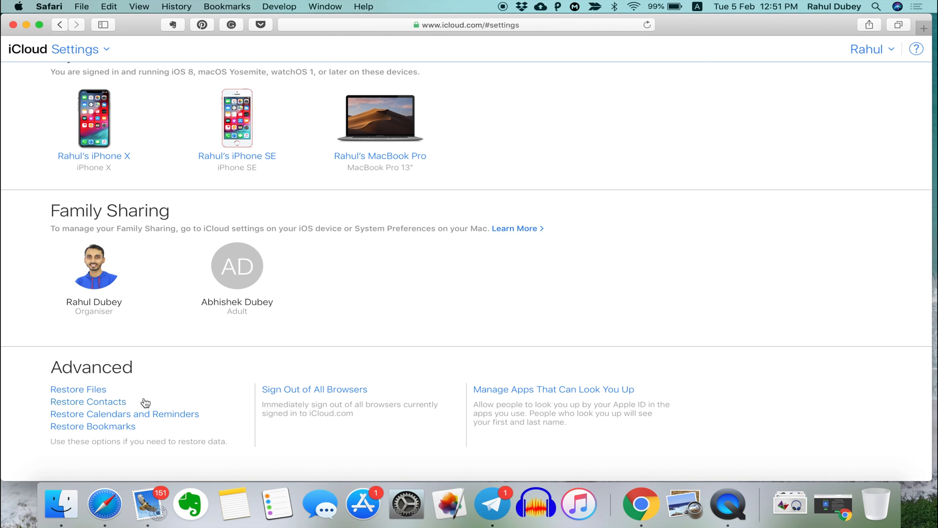
Step: Scroll up the Settings page to head back to the iCloud home
scroll("up", 3)
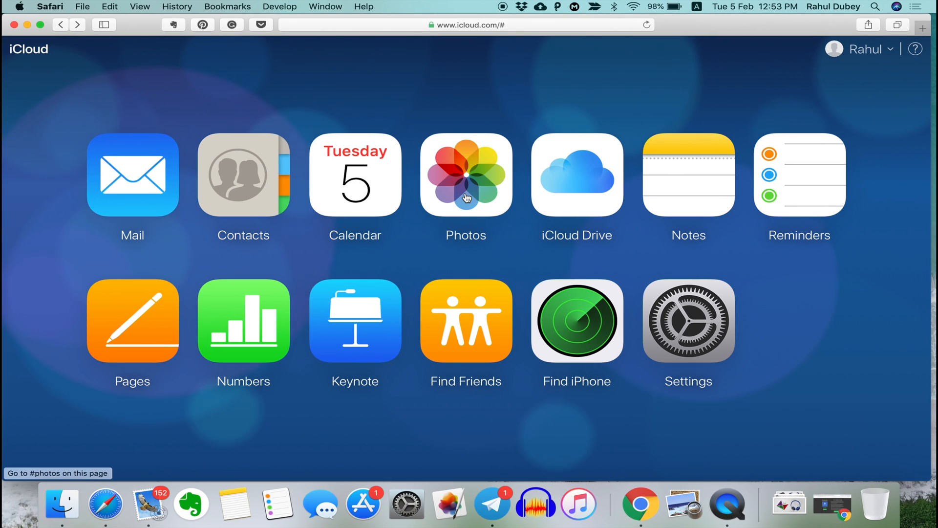
Step: Open iCloud Photos' Recently Deleted album and select the deleted giveaway image
left_click(466, 176)
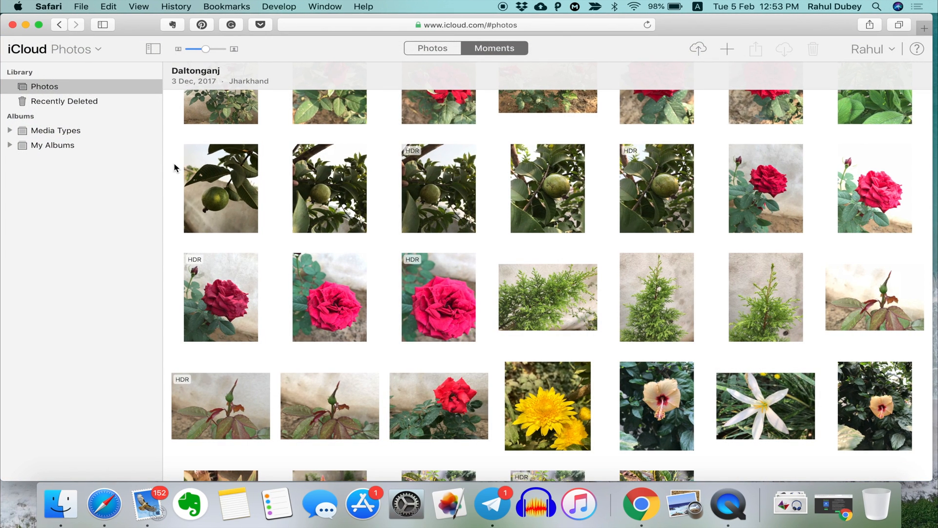
mouse_move(59, 110)
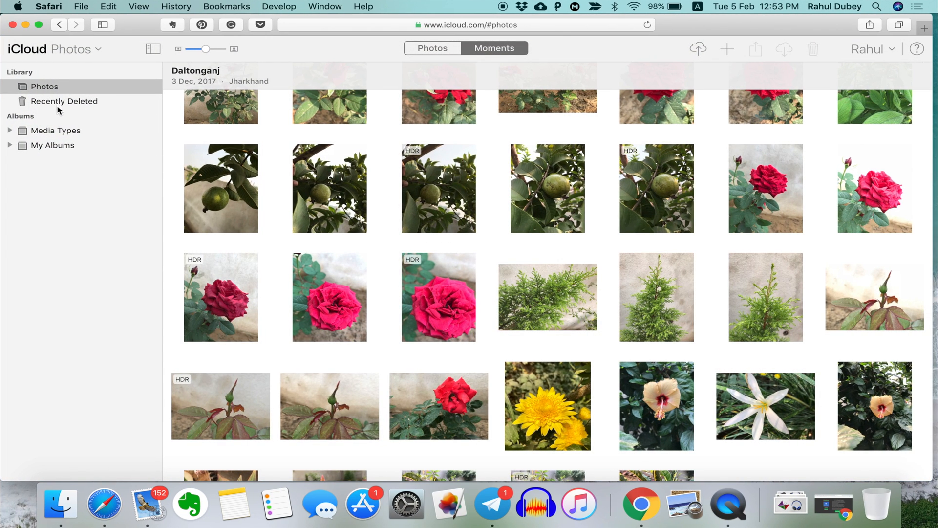
left_click(64, 100)
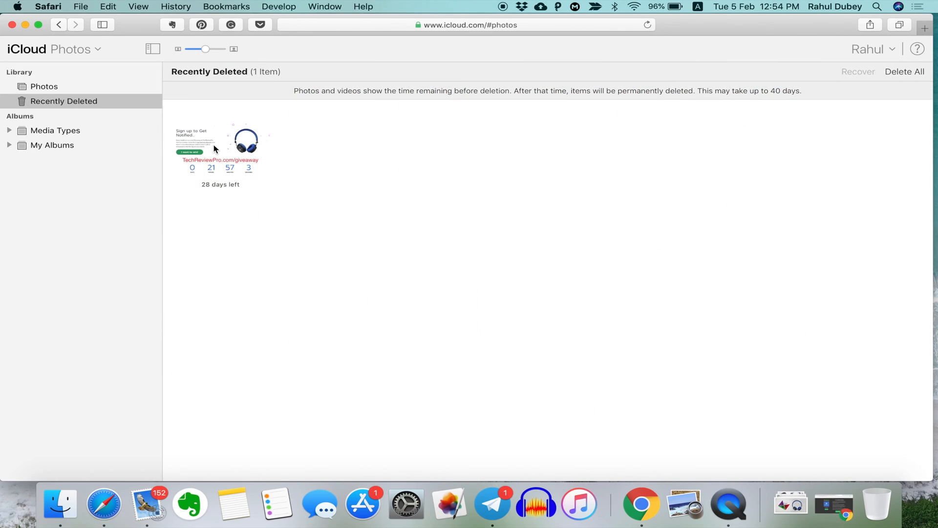
mouse_move(276, 171)
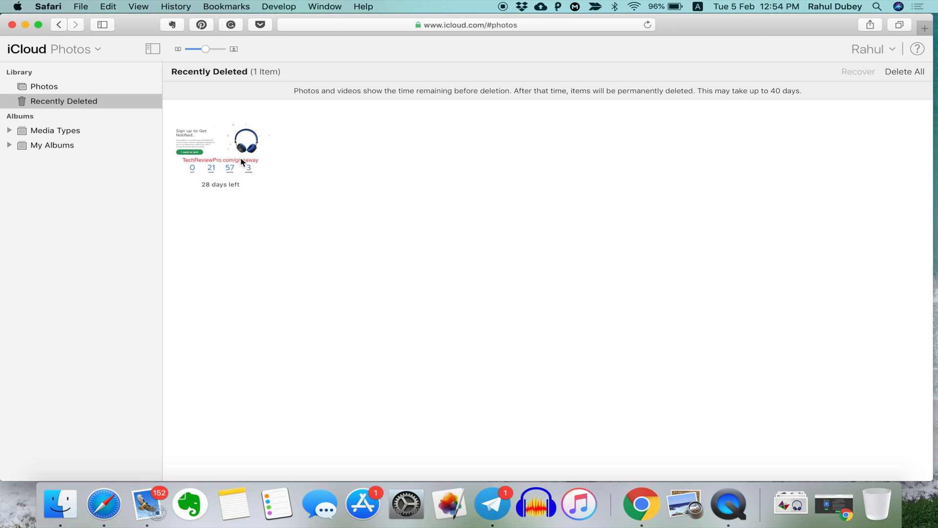
left_click(221, 149)
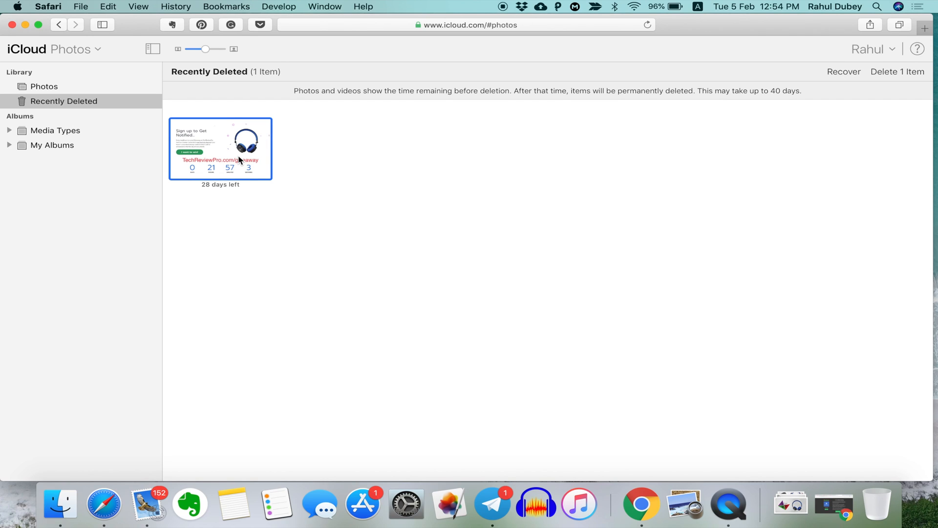
mouse_move(845, 77)
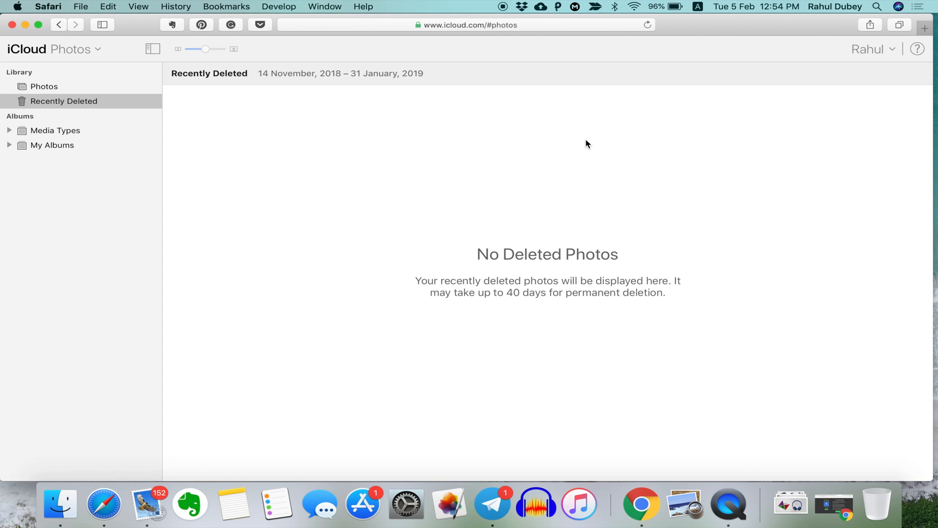
mouse_move(503, 322)
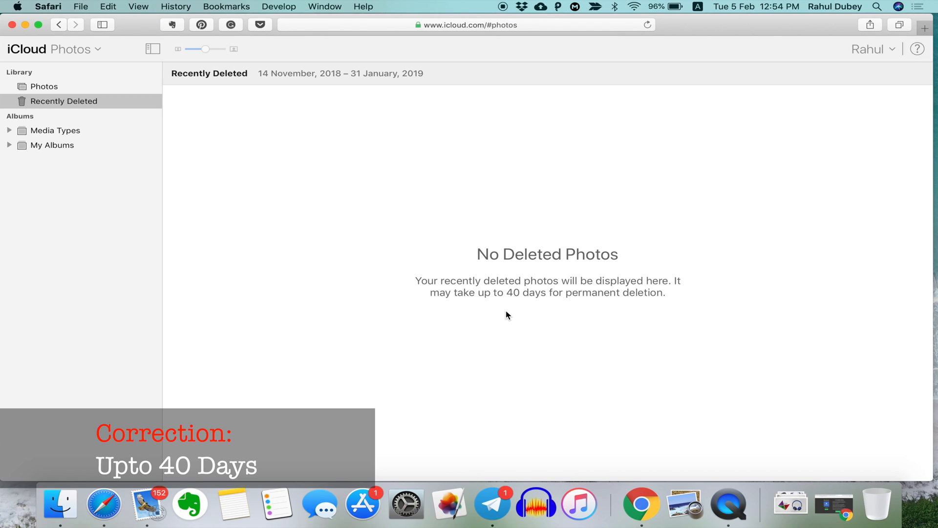
mouse_move(392, 303)
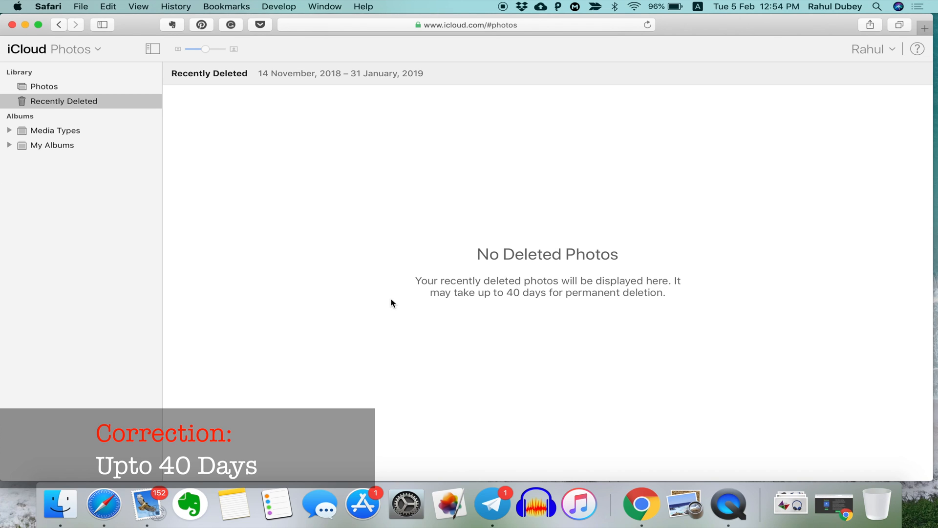